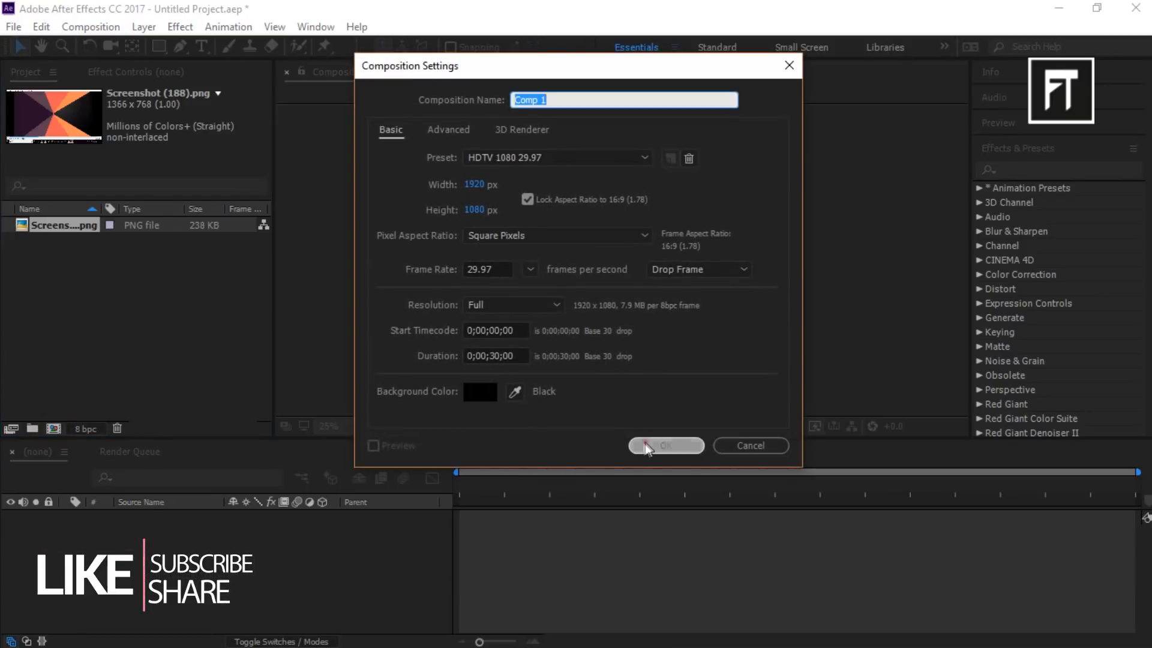
Confirm Comp 1 at 1920×1080 HDTV 29.97 and add a full-size Medium Orange Solid 1.
left_click(664, 445)
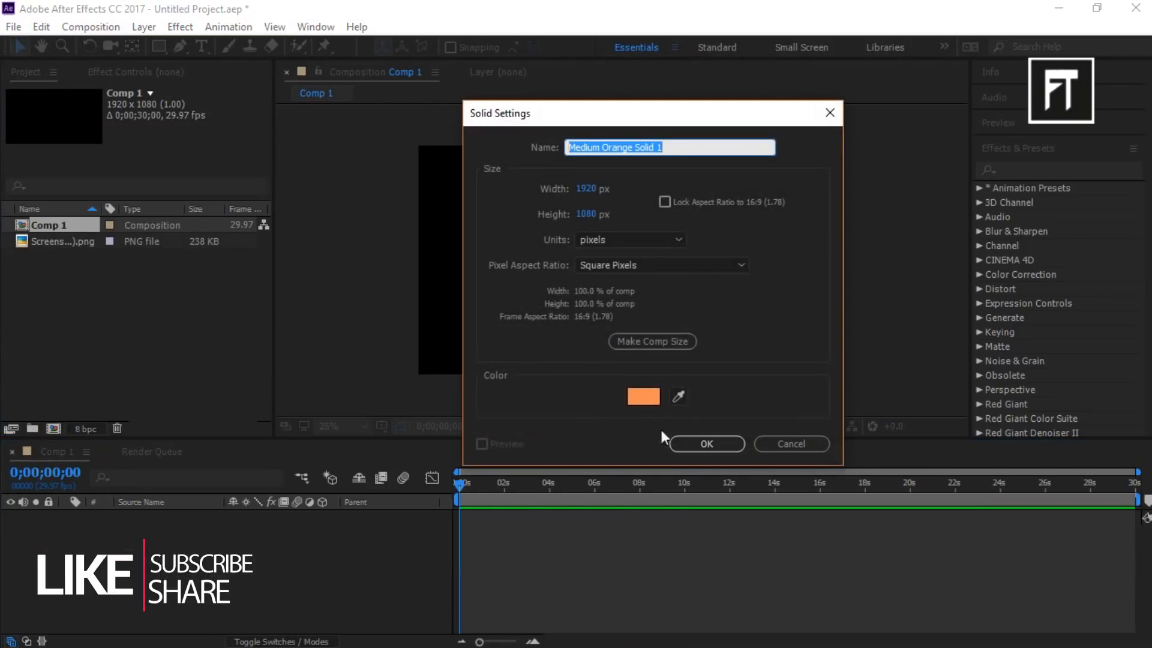
left_click(704, 444)
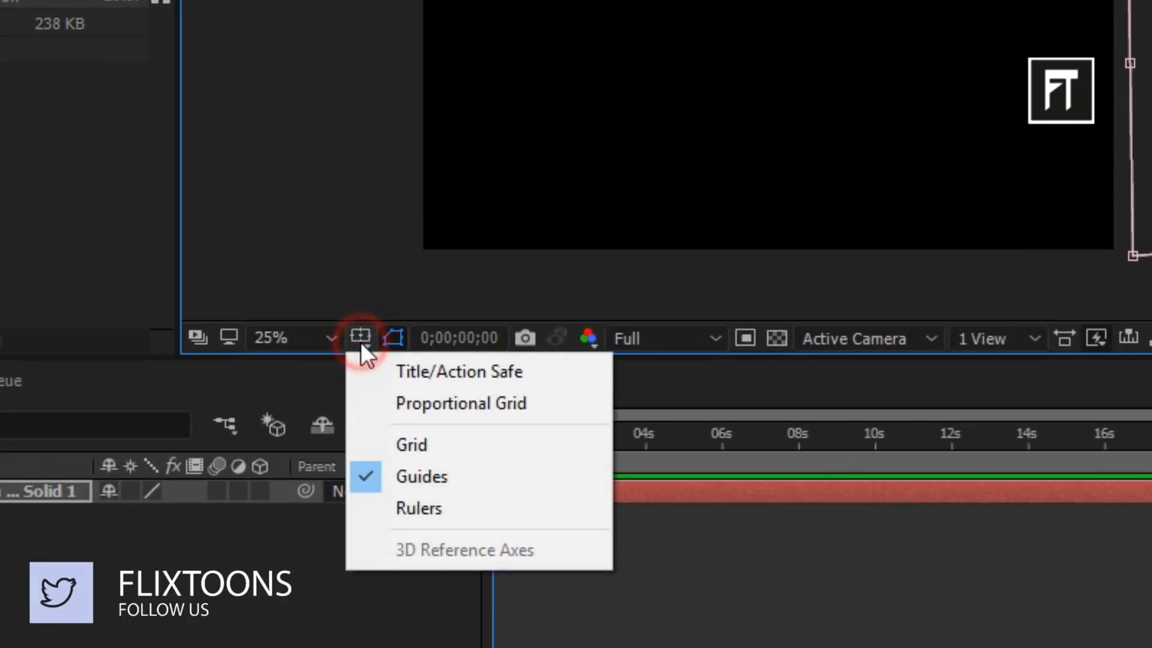
Turn on the grid overlay in the composition viewer.
left_click(411, 445)
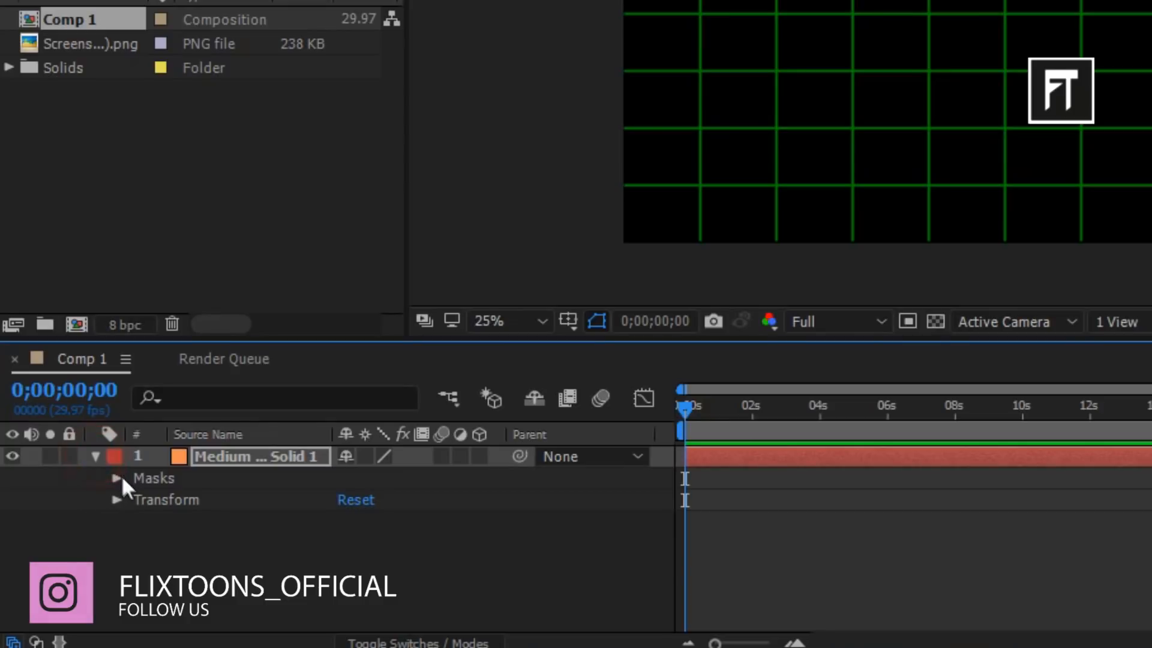
Reveal the orange solid's Mask 1 properties and select the layer to edit its points.
left_click(116, 477)
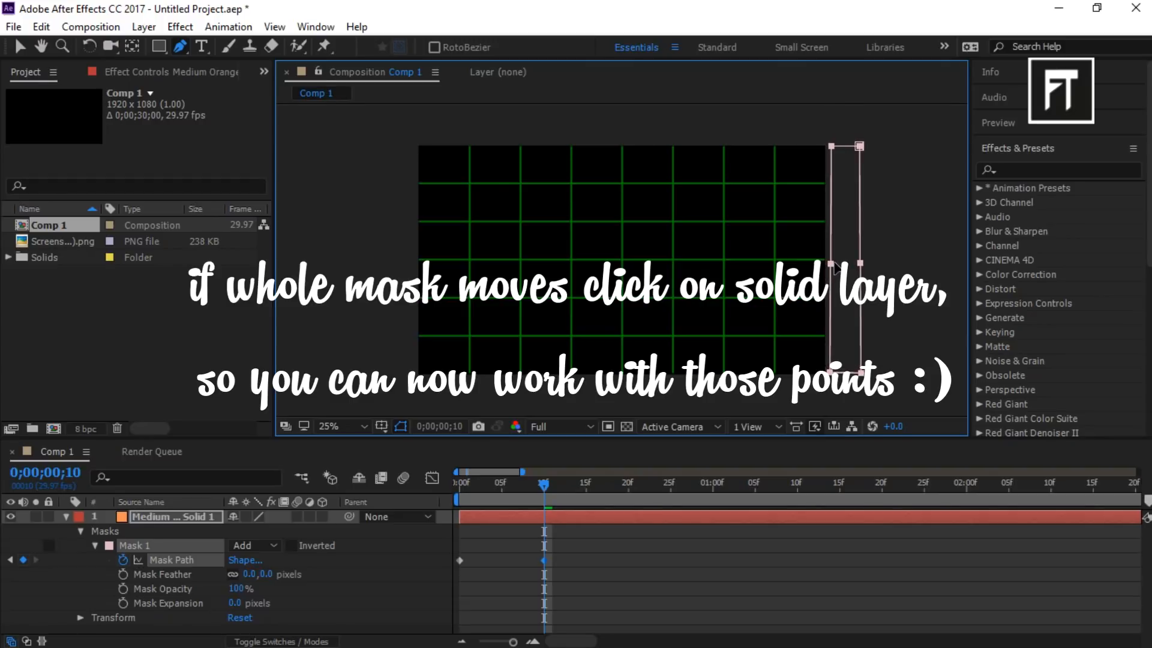
left_click(176, 517)
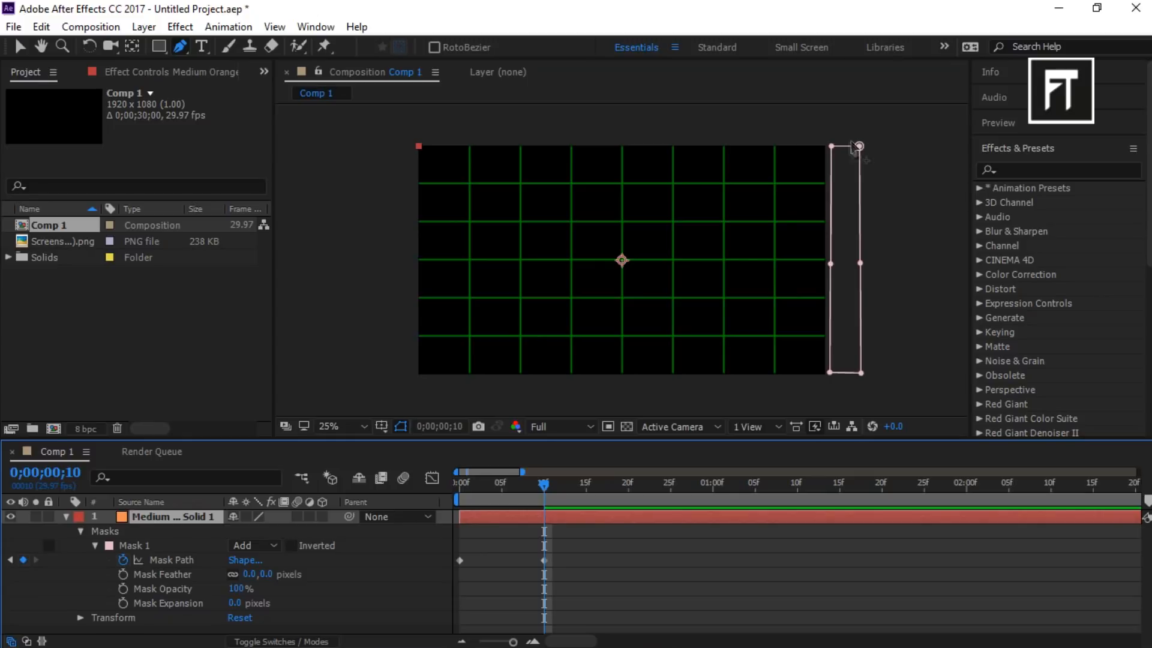
mouse_move(834, 271)
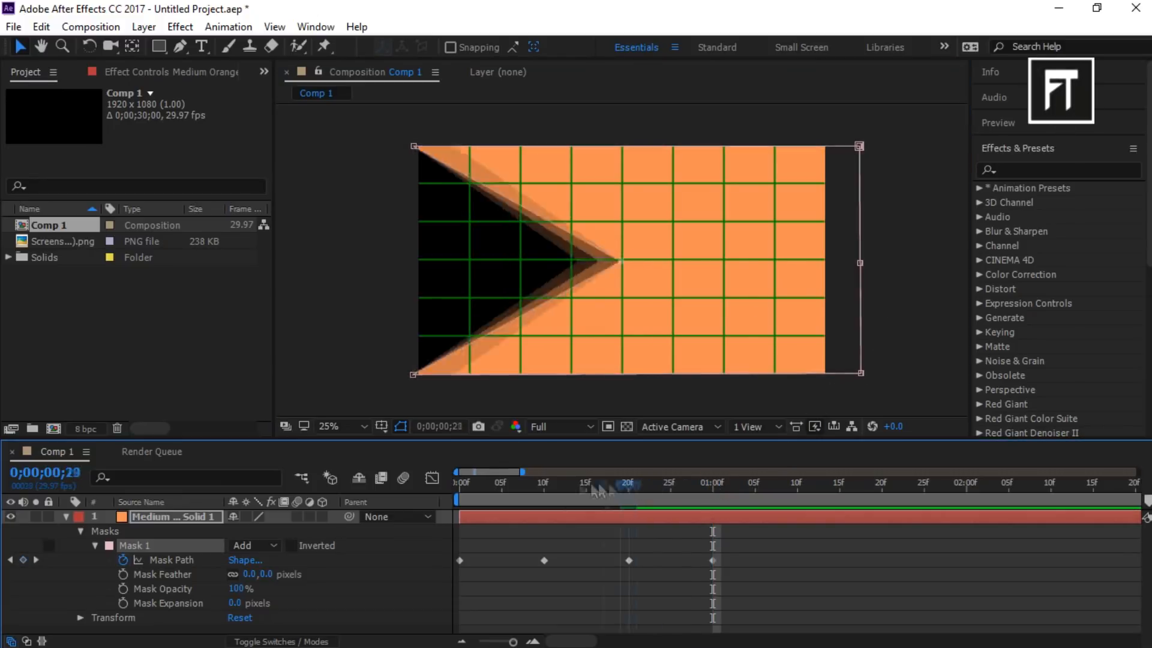
Reshape the mask into an advancing chevron at later frames, then duplicate the layer.
left_click(704, 483)
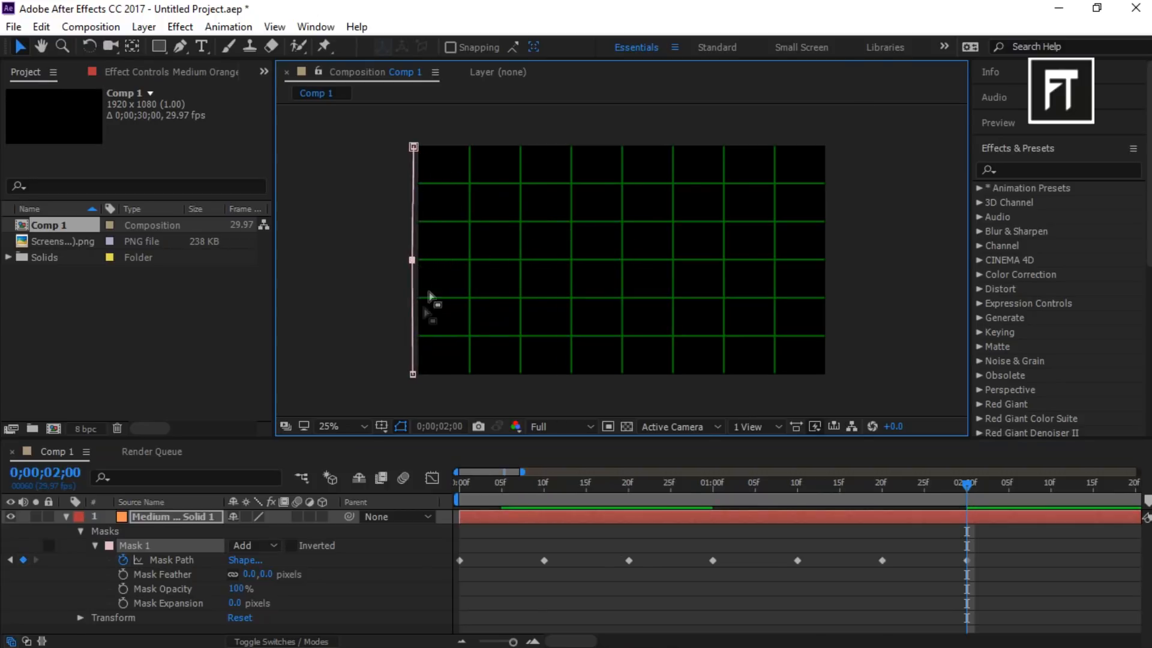
key("ctrl+d")
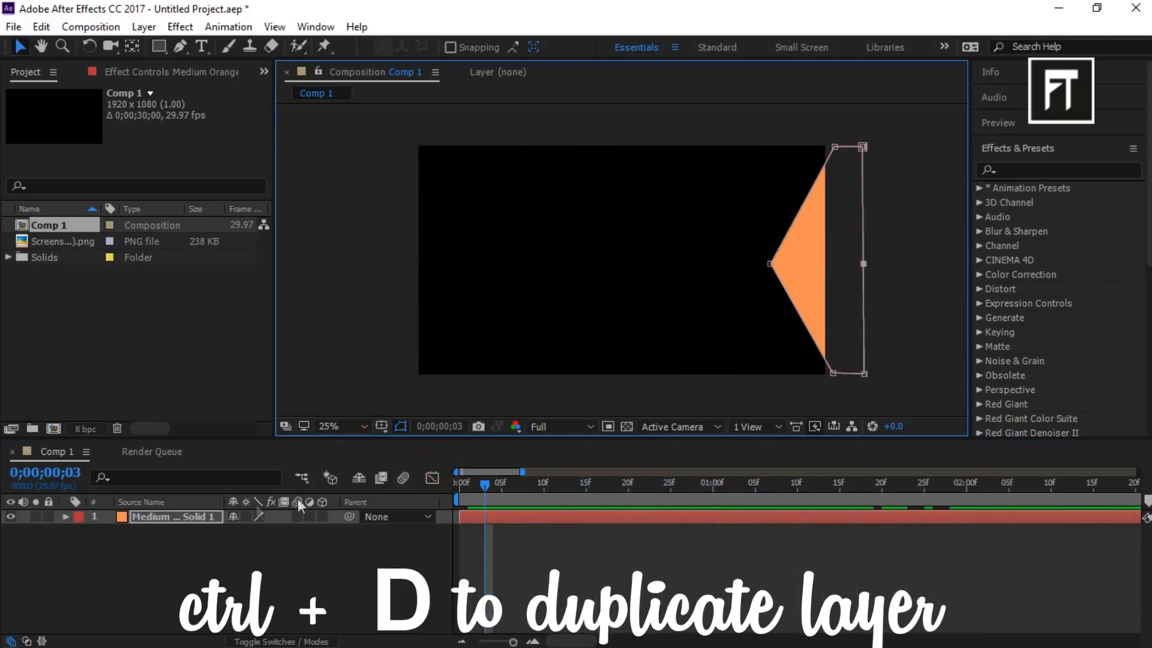
Duplicate the masked orange solid twice more to reach four identical layers.
key("ctrl+d")
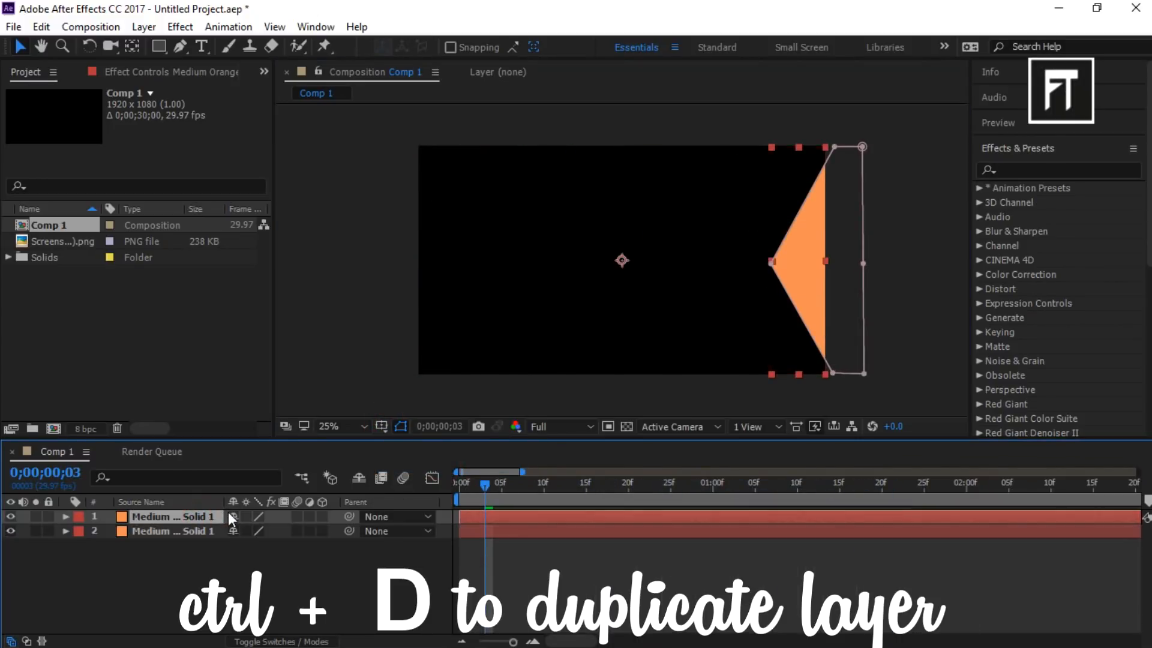
key("ctrl+d")
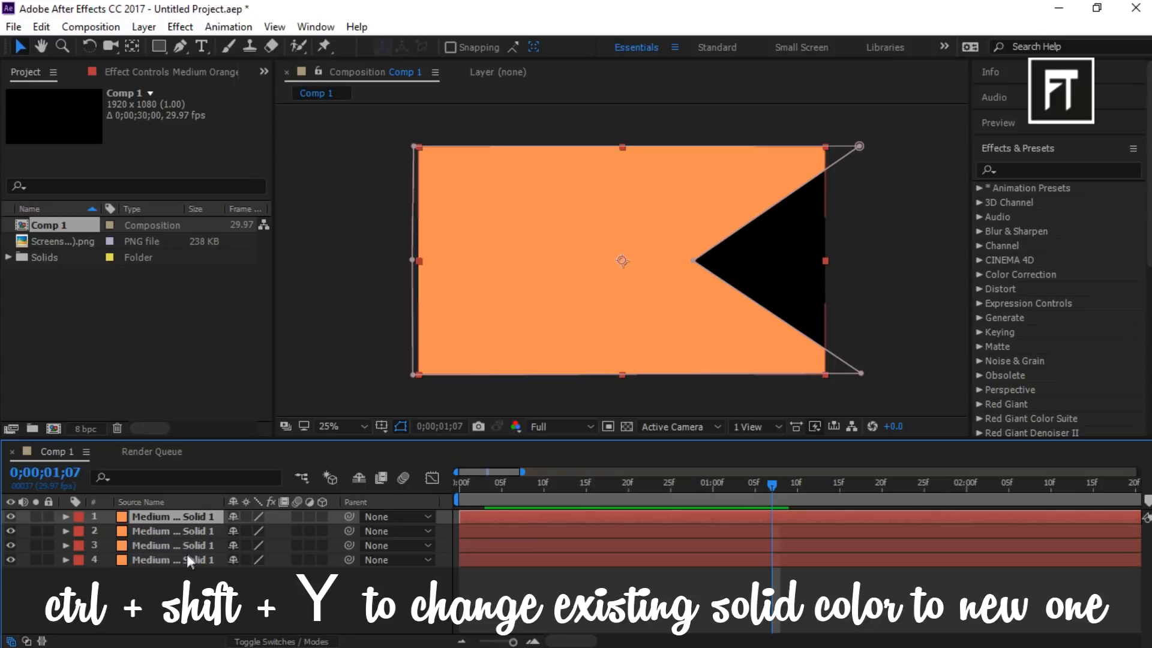
key("ctrl+shift+y")
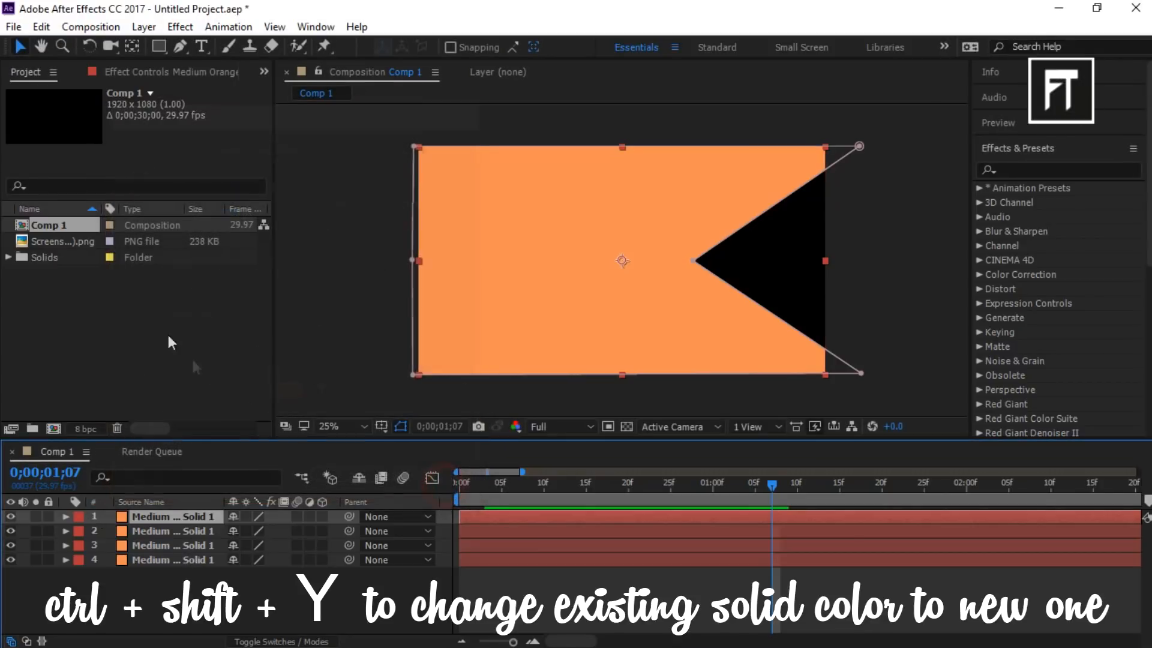
Recolour the top three solids dark magenta, greyish purple and red in Solid Settings.
left_click(66, 241)
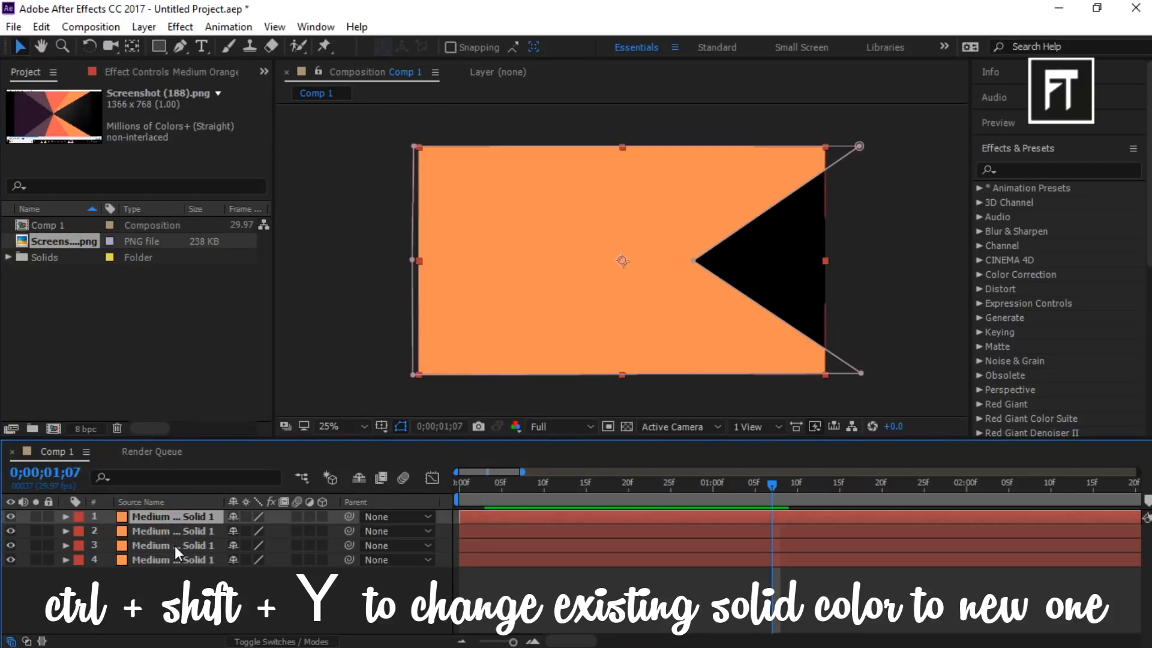
key("ctrl+shift+y")
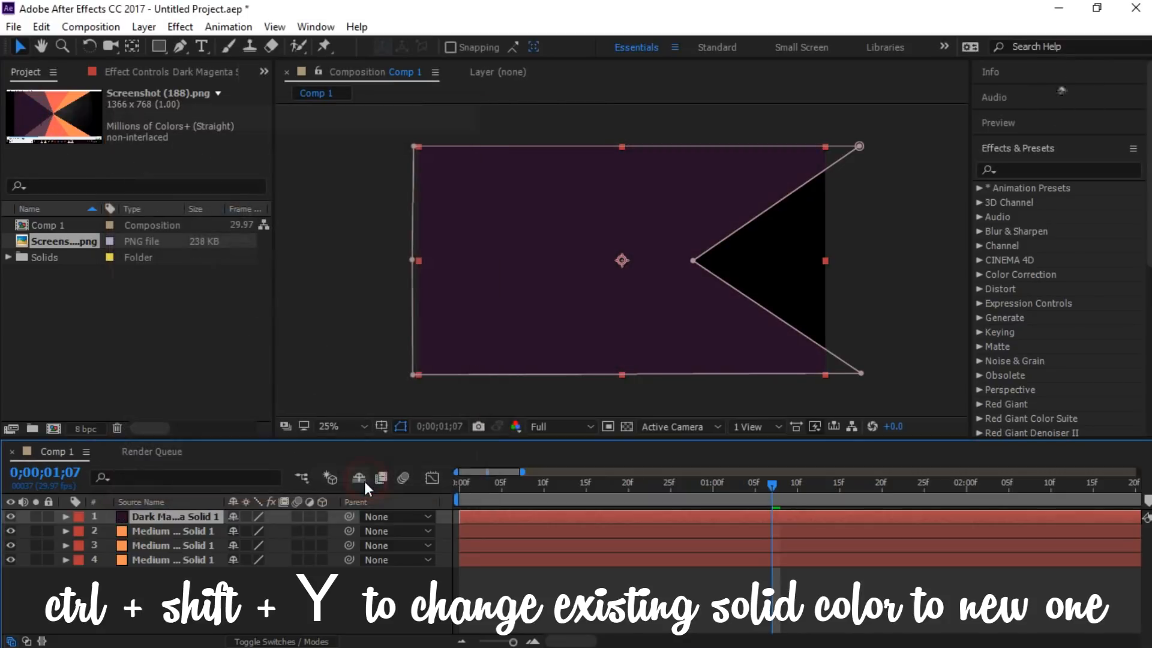
left_click(177, 531)
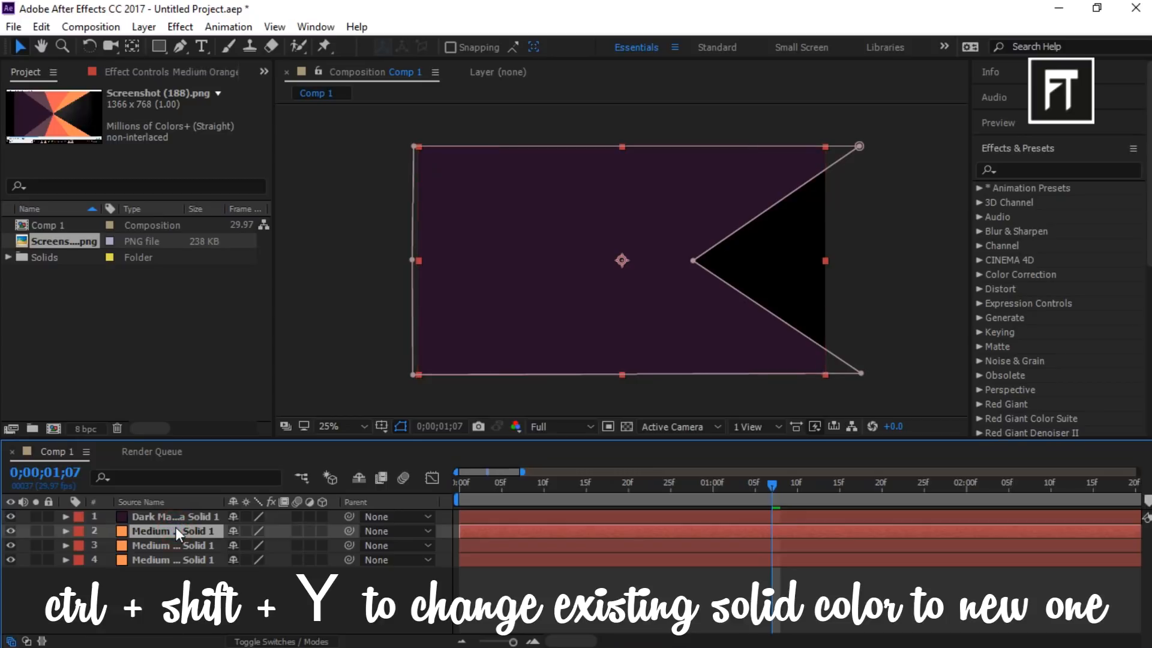
key("ctrl+shift+y")
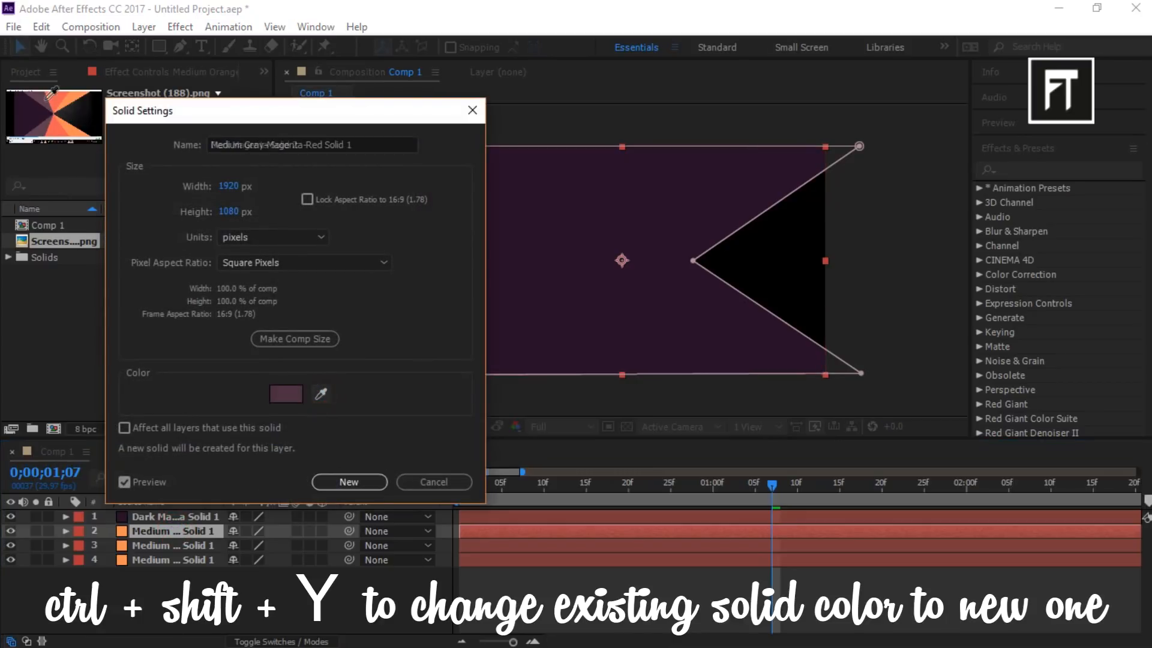
left_click(349, 482)
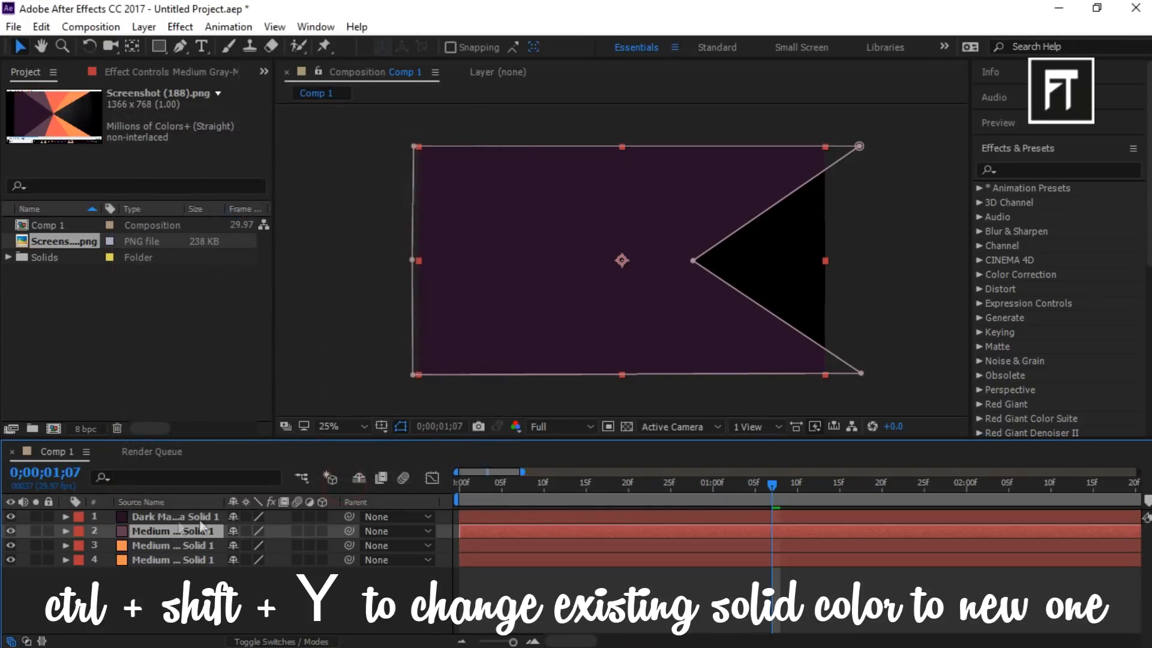
key("ctrl+shift+y")
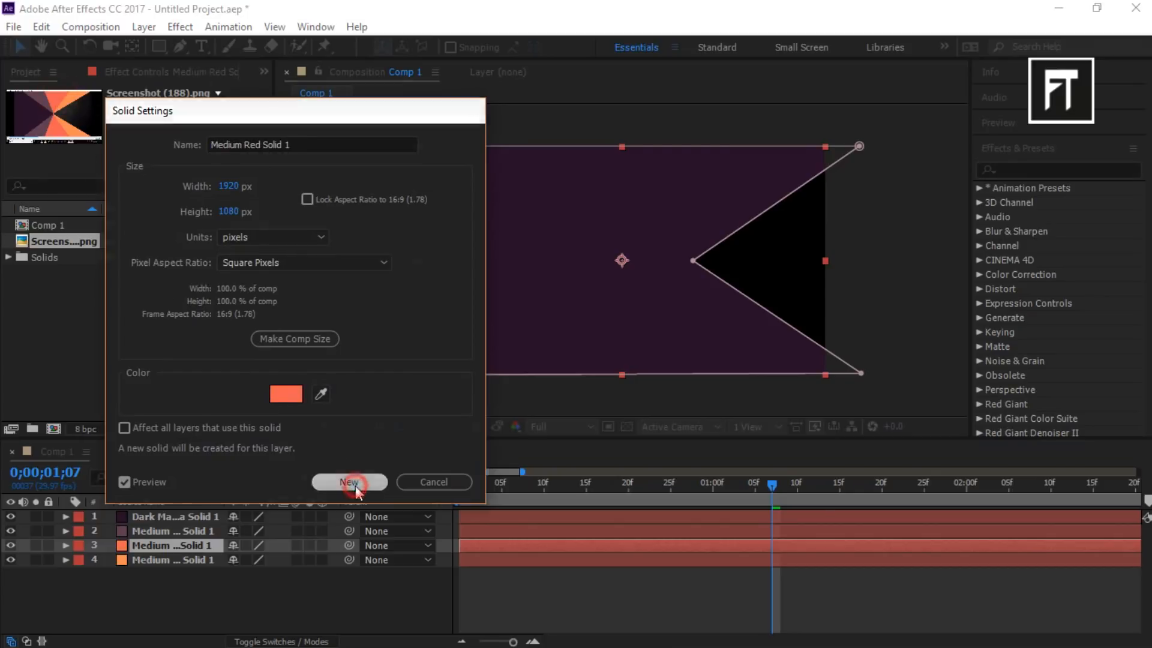
left_click(349, 482)
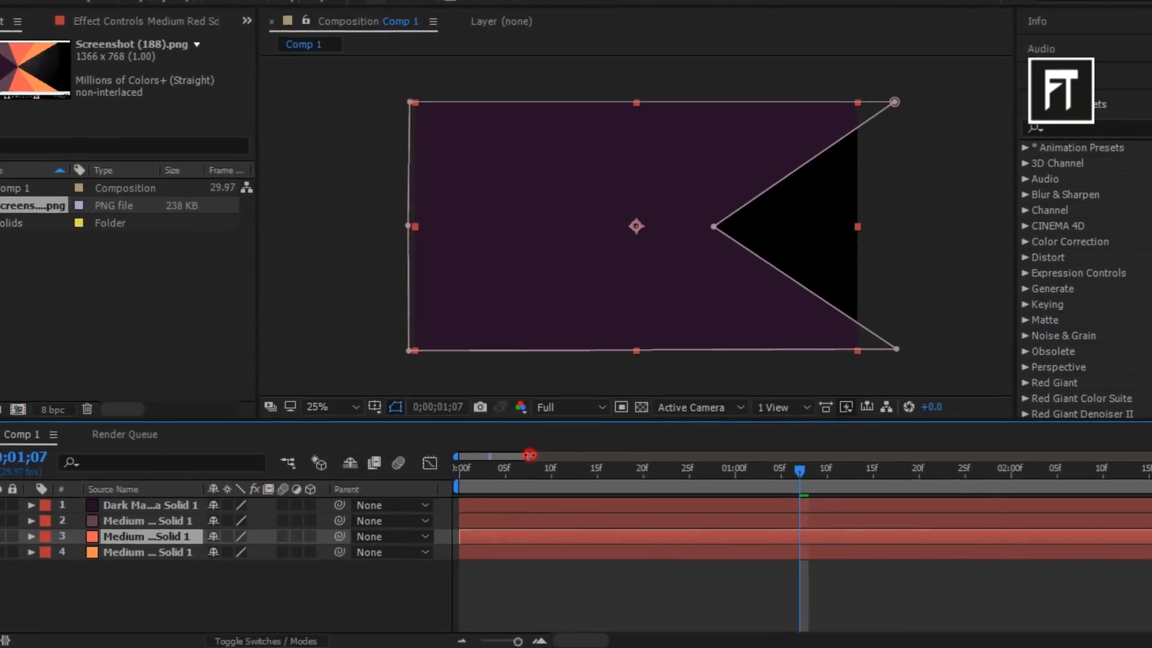